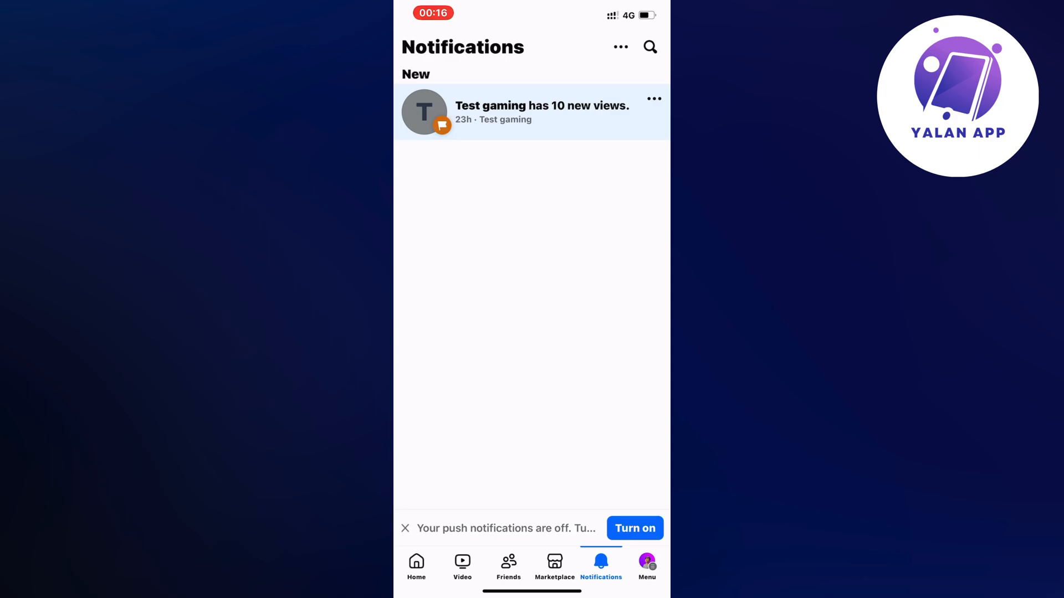
# - Switch from notifications to the account menu with shortcuts and help options
pyautogui.click(645, 567)
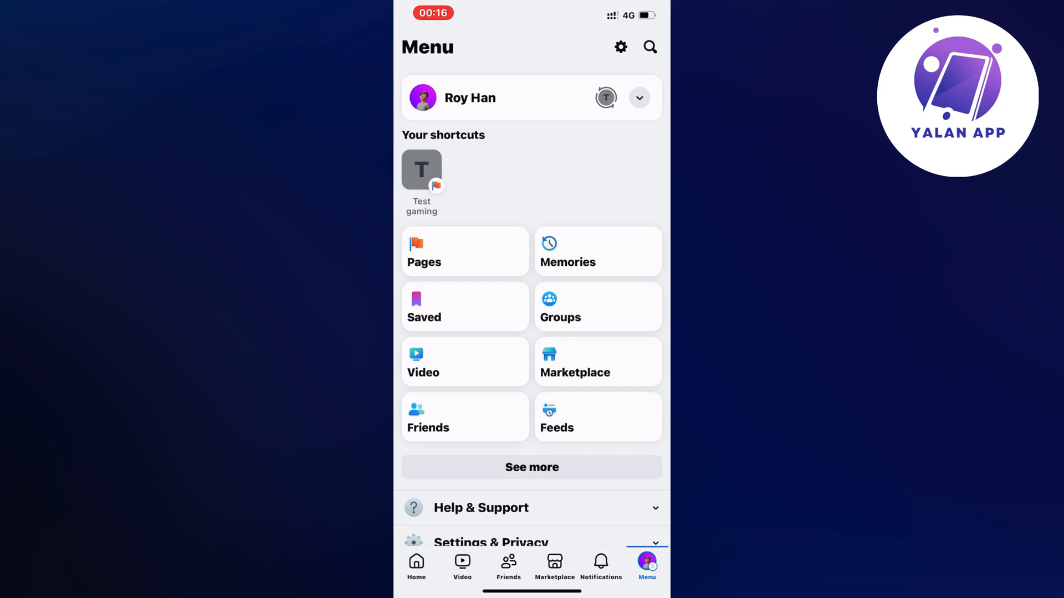
pyautogui.click(638, 97)
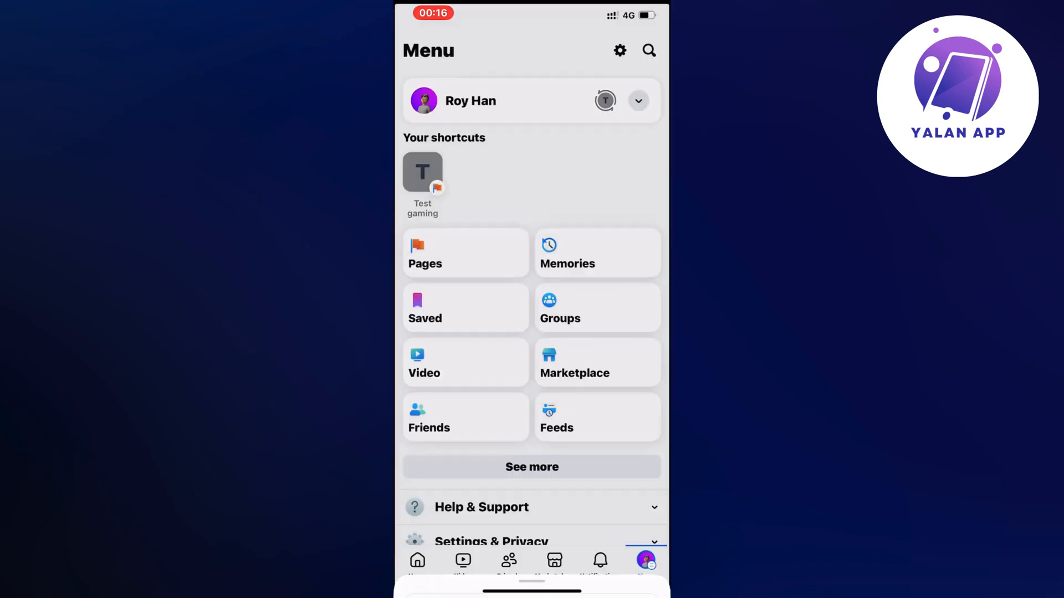
# - Expand Help & Support and bring up the 'Report a technical problem' panel
pyautogui.scroll(-3)
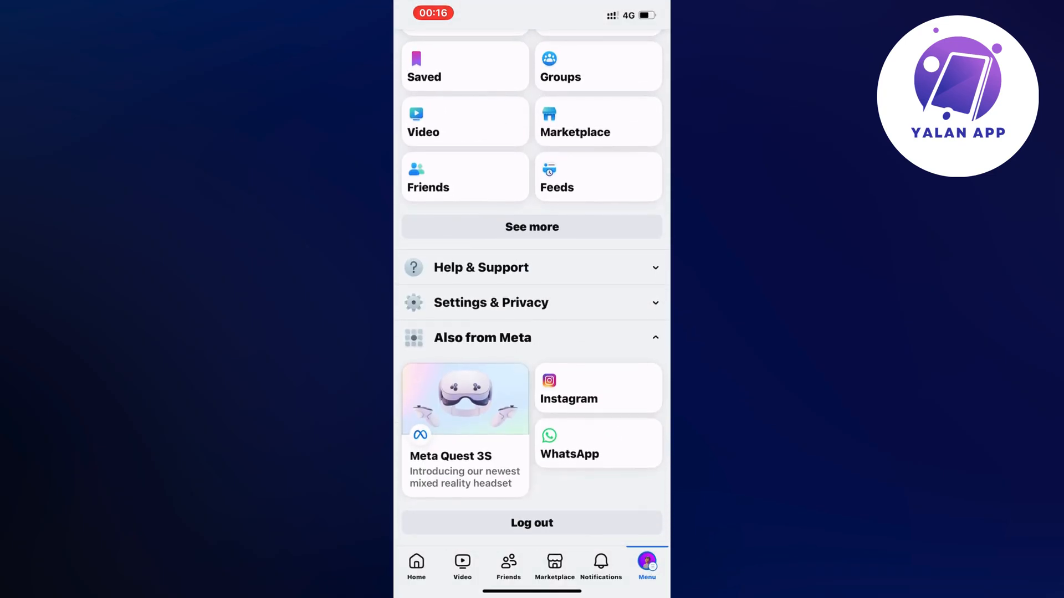
pyautogui.click(482, 267)
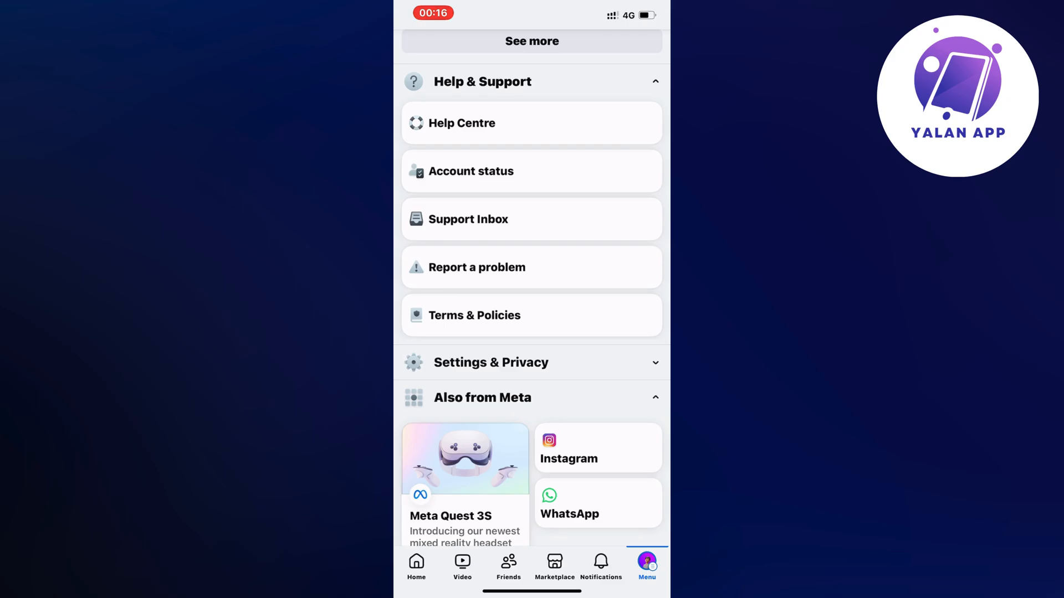
pyautogui.click(476, 267)
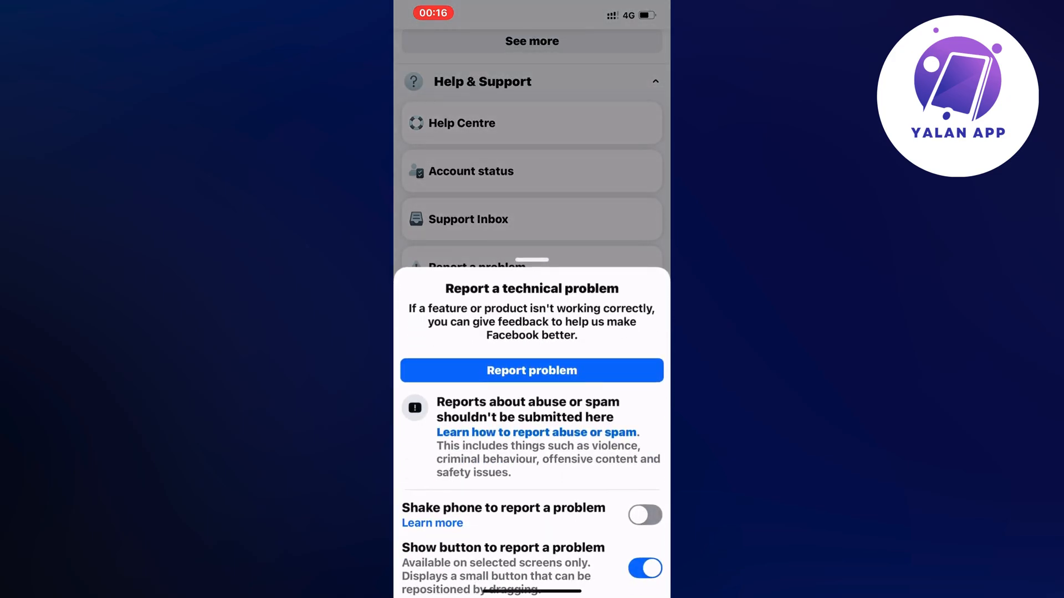
# - Start a new problem report and search the feature list for 'Pa' to pick Pages
pyautogui.click(531, 370)
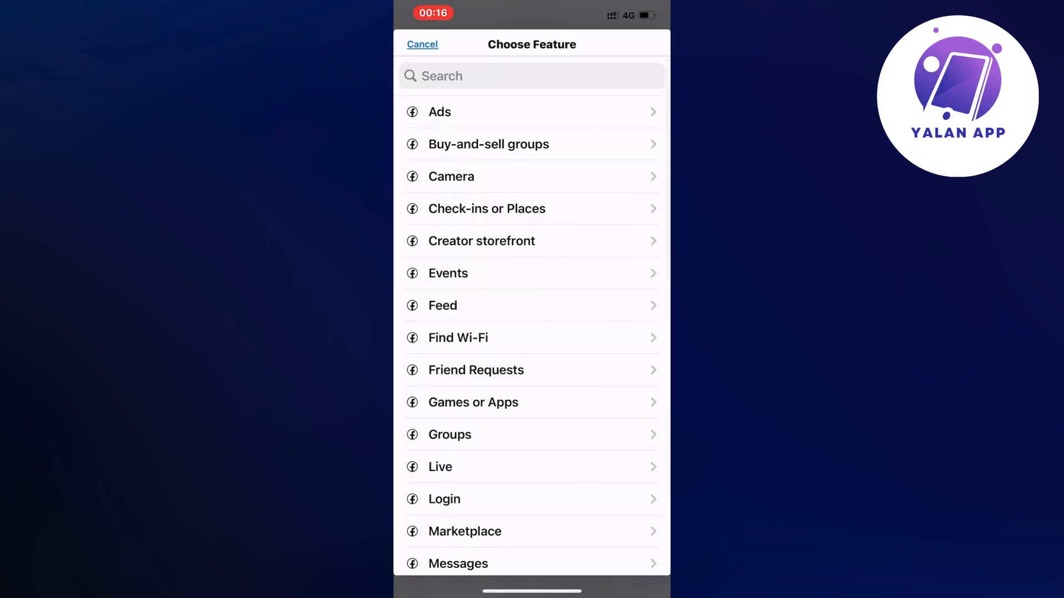
pyautogui.write('Pa')
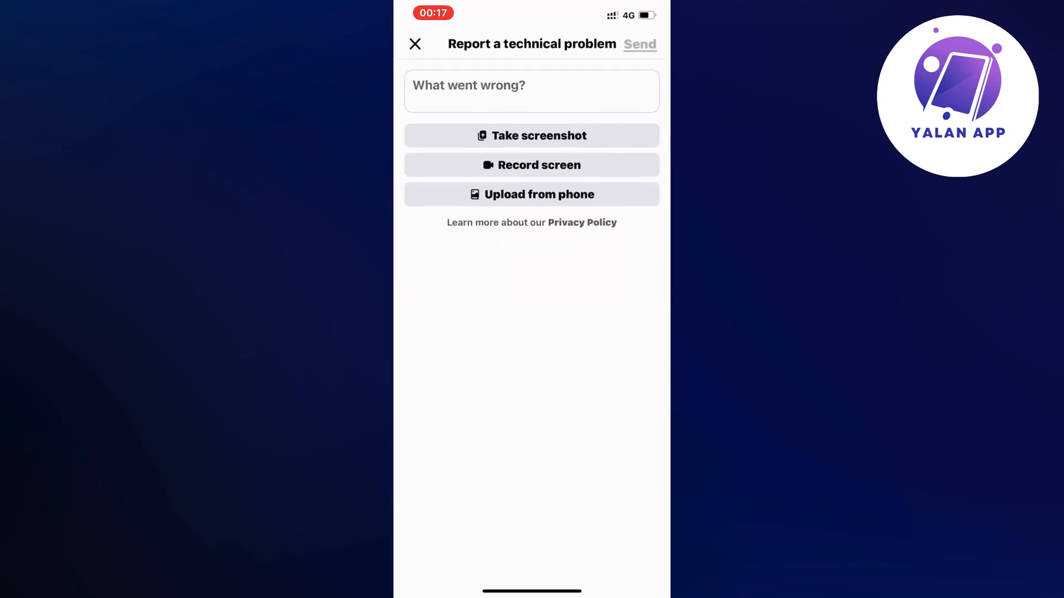
# - Describe that the Facebook page was on the account before, is now gone, and ask for help to fix this
pyautogui.click(531, 91)
pyautogui.write('I amn')
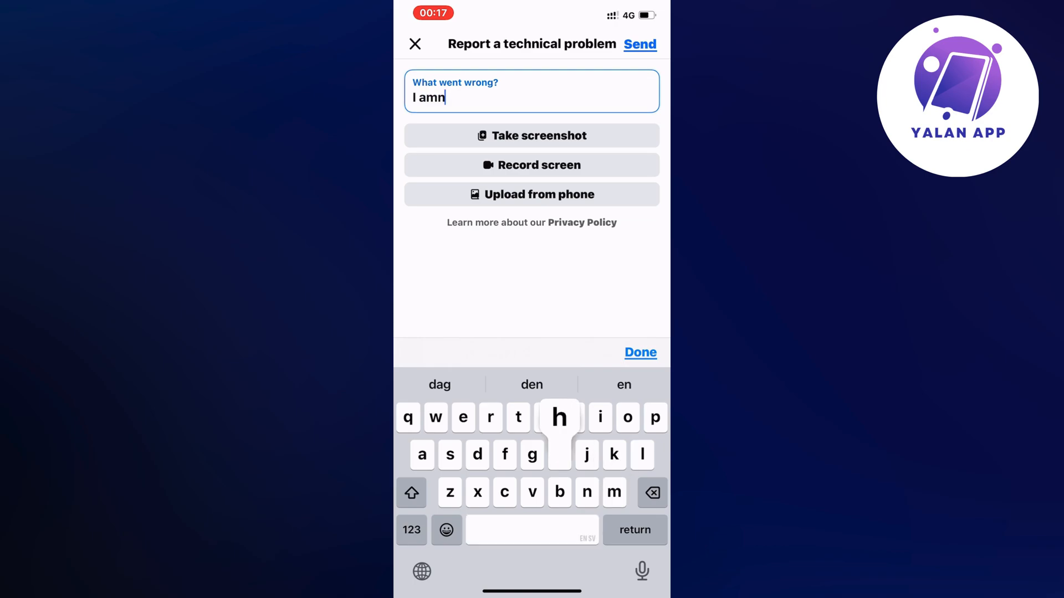
pyautogui.write('having issues with not s')
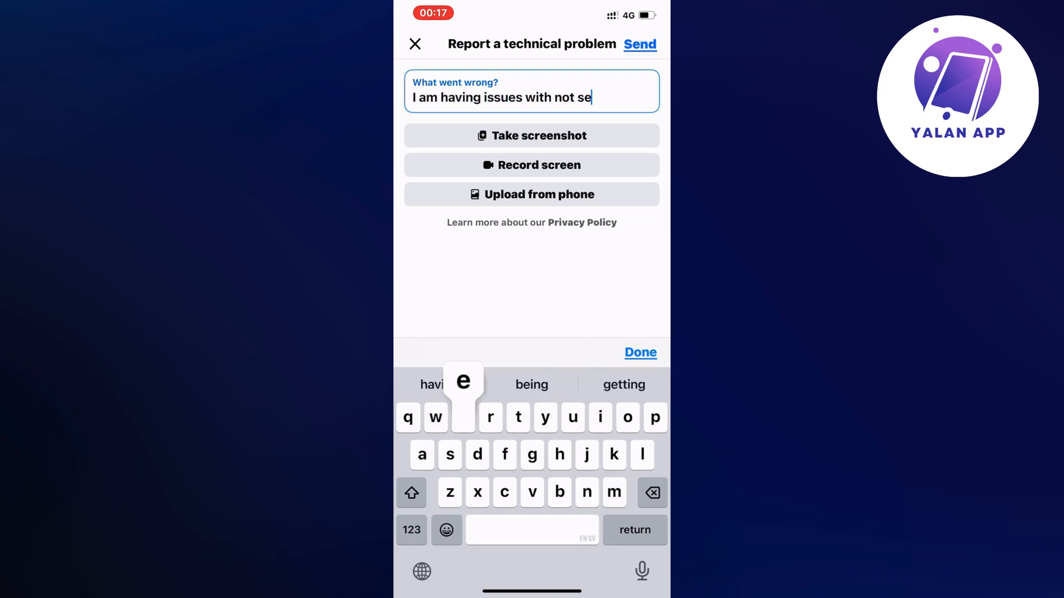
pyautogui.write('eing my Facebook')
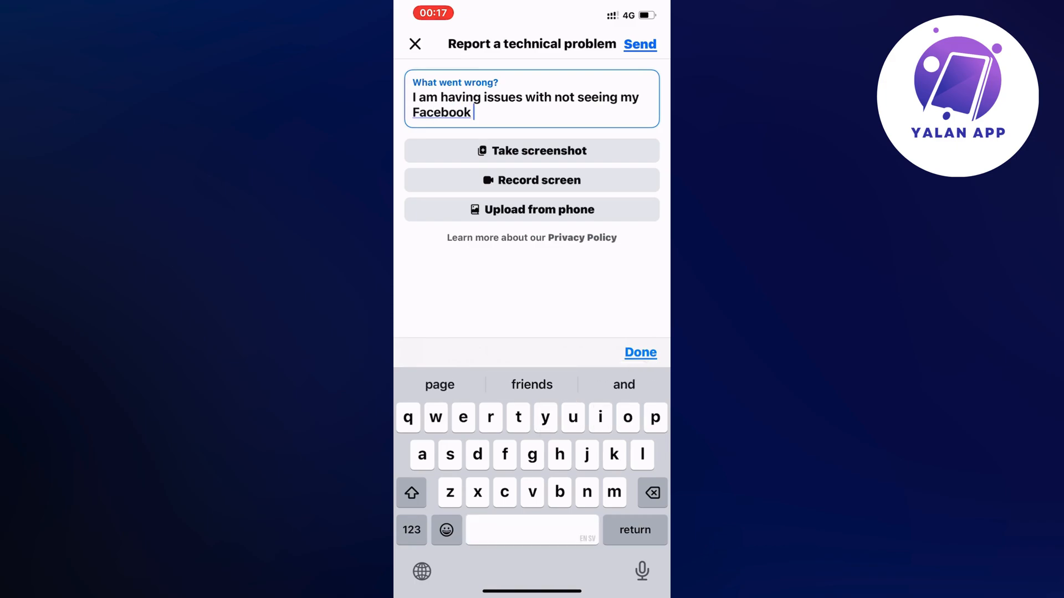
pyautogui.write('page on my acc')
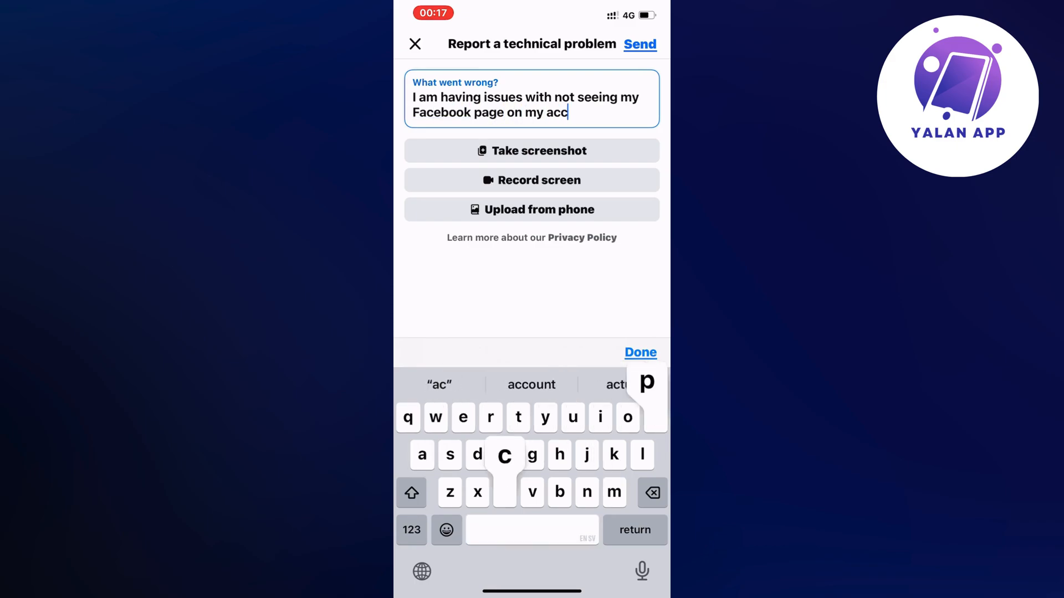
pyautogui.write('ount, it w')
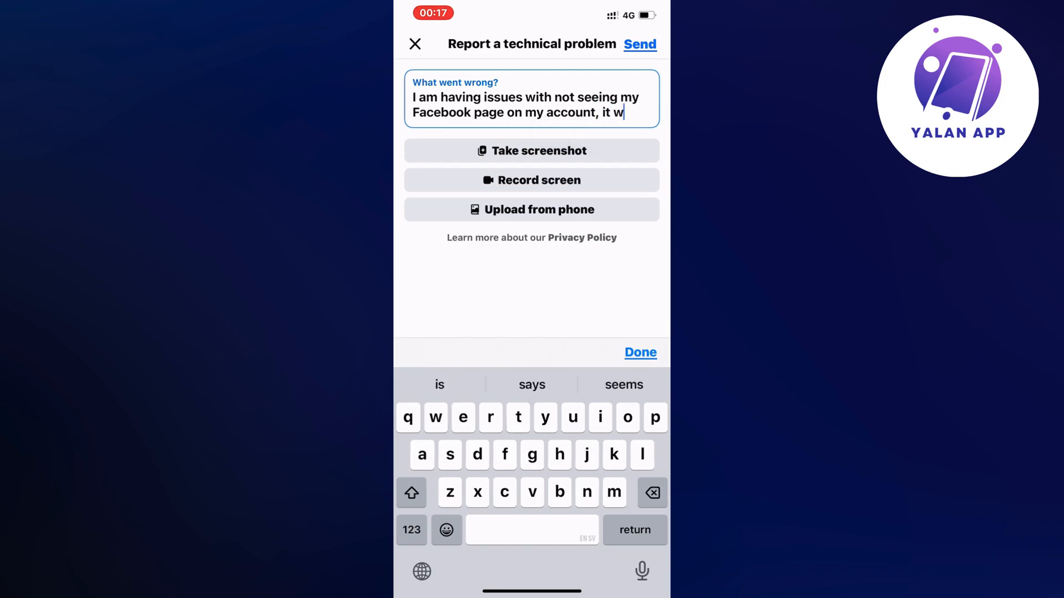
pyautogui.write('as there before')
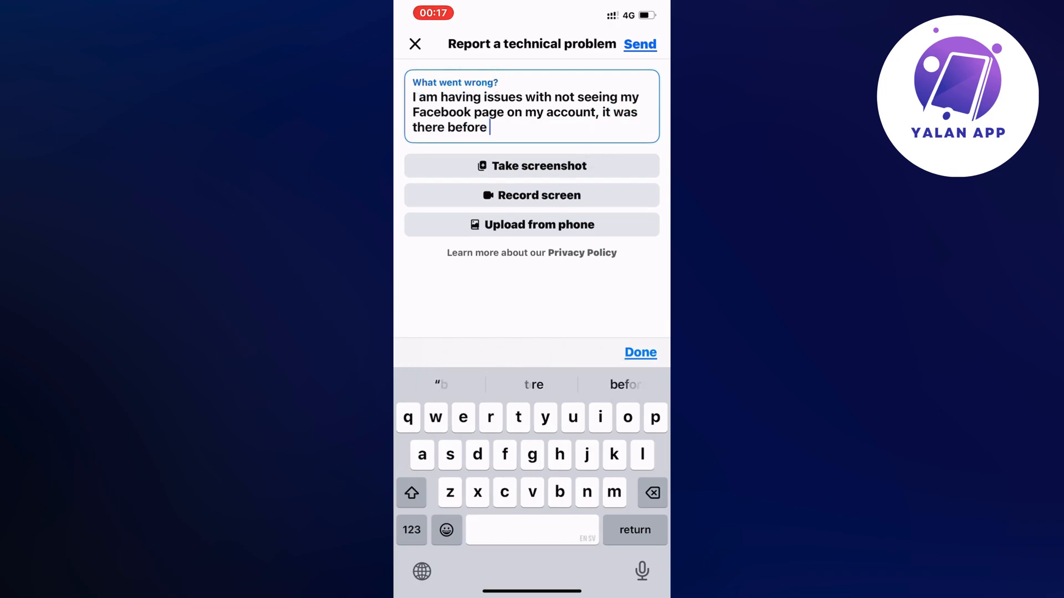
pyautogui.write("now it's gone, I need help")
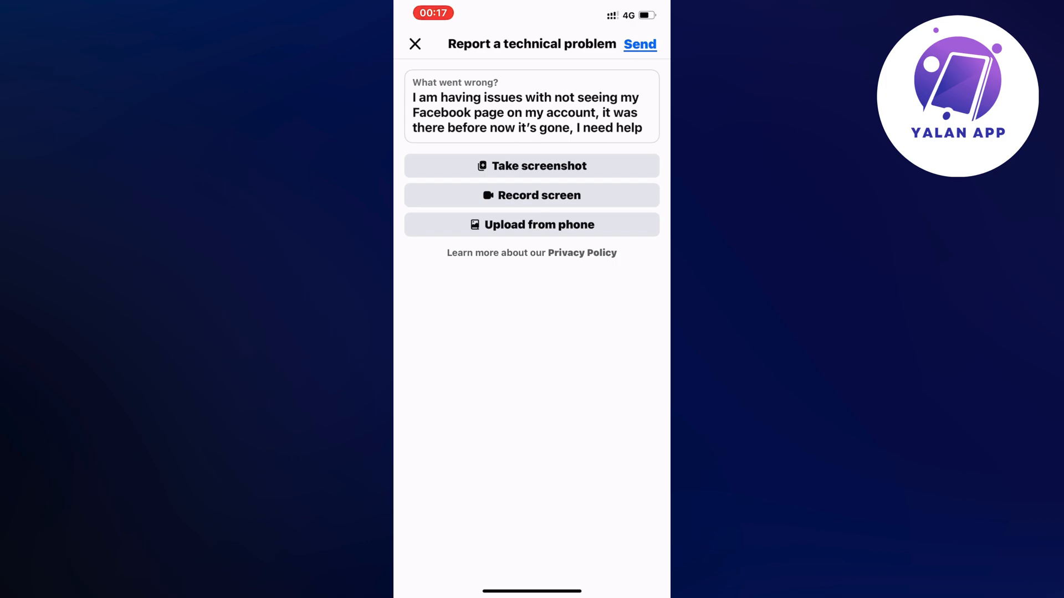
pyautogui.write('to fix this')
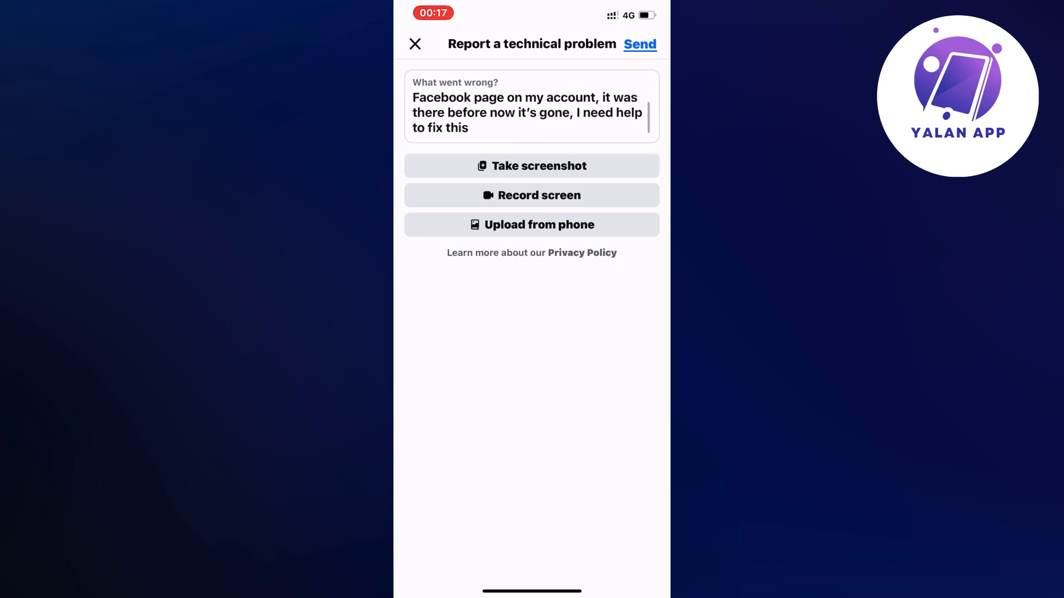